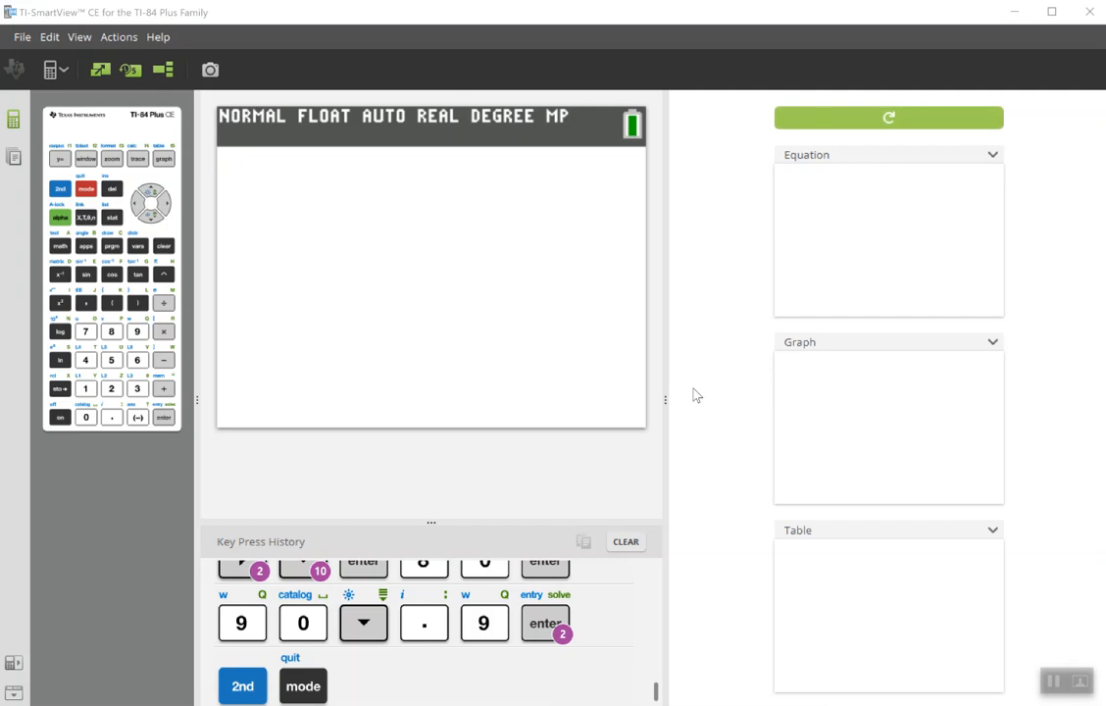
Bring up the STAT menu on the emulated calculator.
left_click(112, 217)
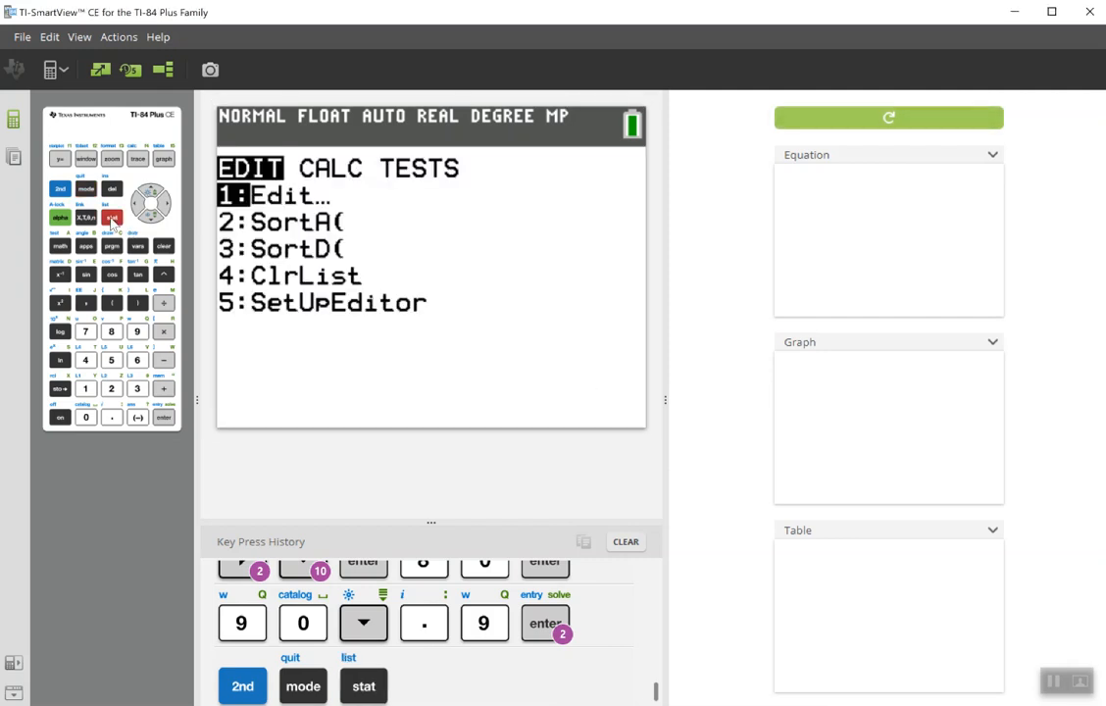
mouse_move(170, 209)
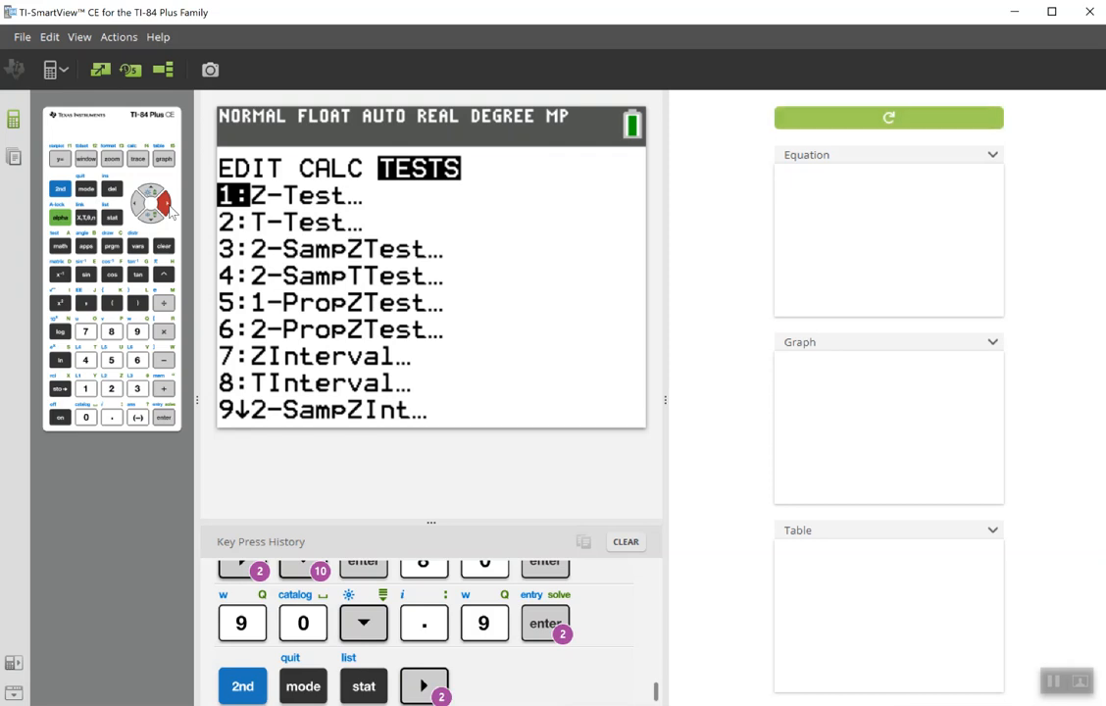
mouse_move(191, 226)
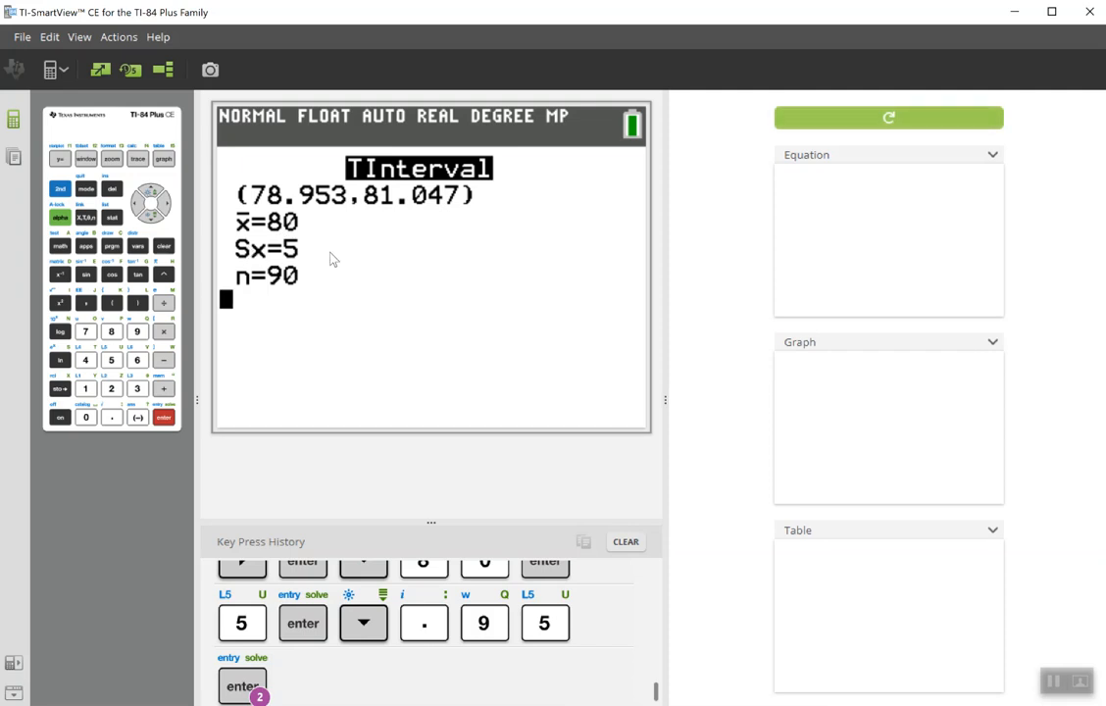
mouse_move(286, 285)
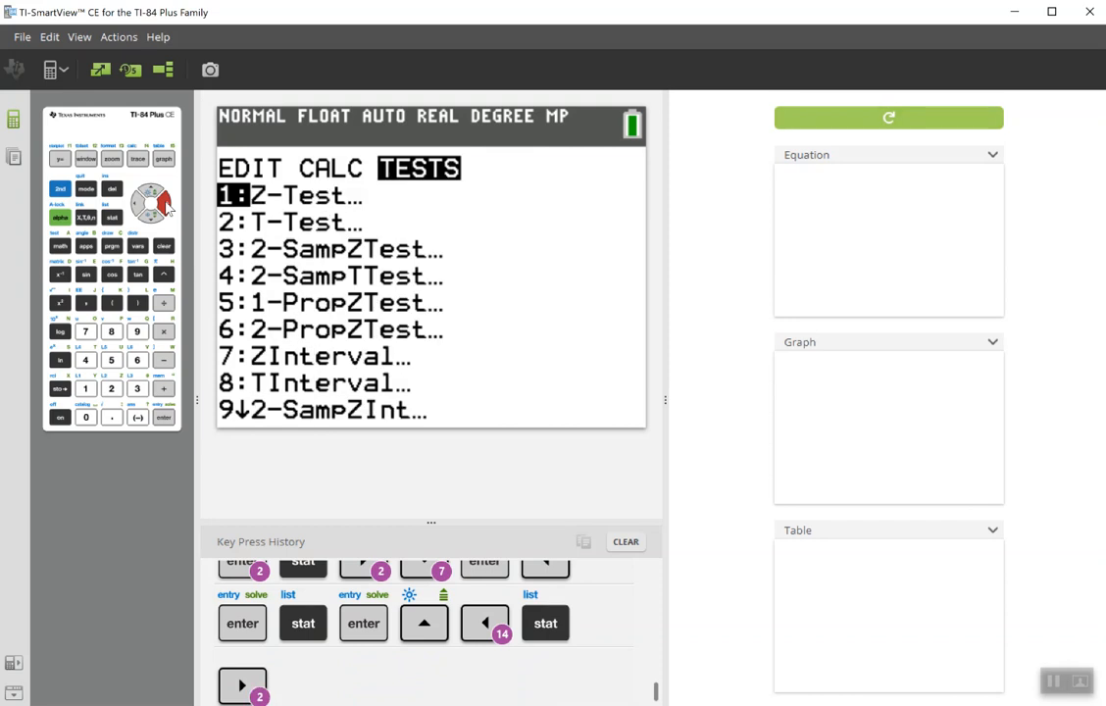
Calculate a Data TInterval on L1 with Freq 1, giving (5.6995, 9.9005), then view the lists.
left_click(150, 213)
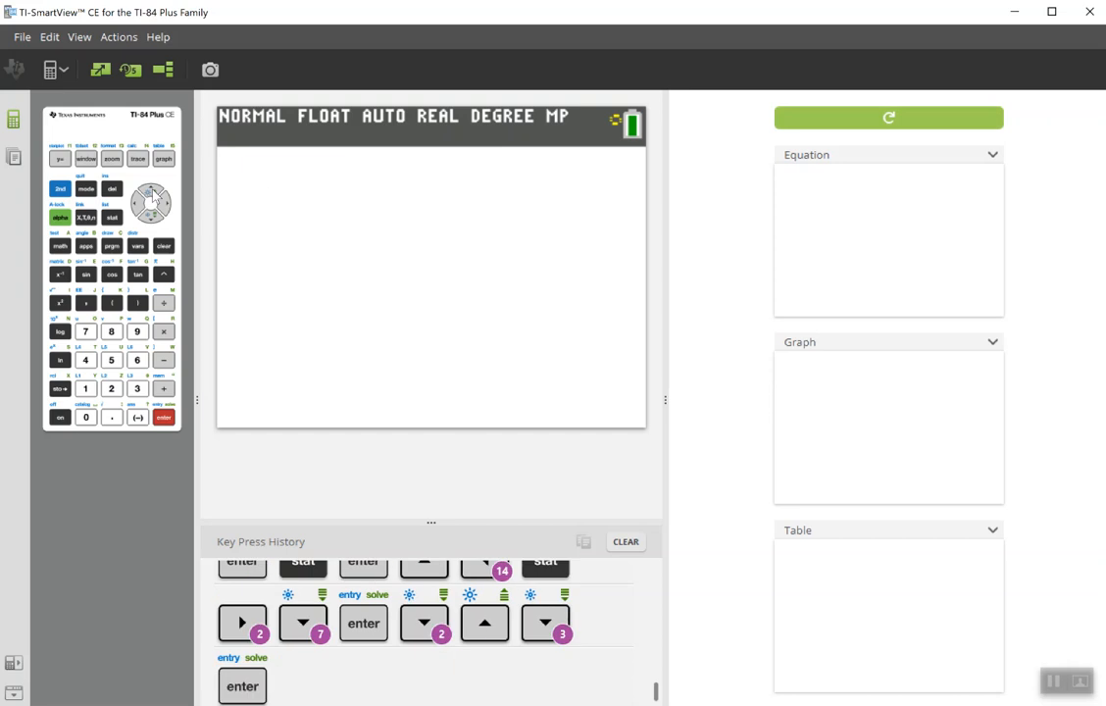
left_click(241, 685)
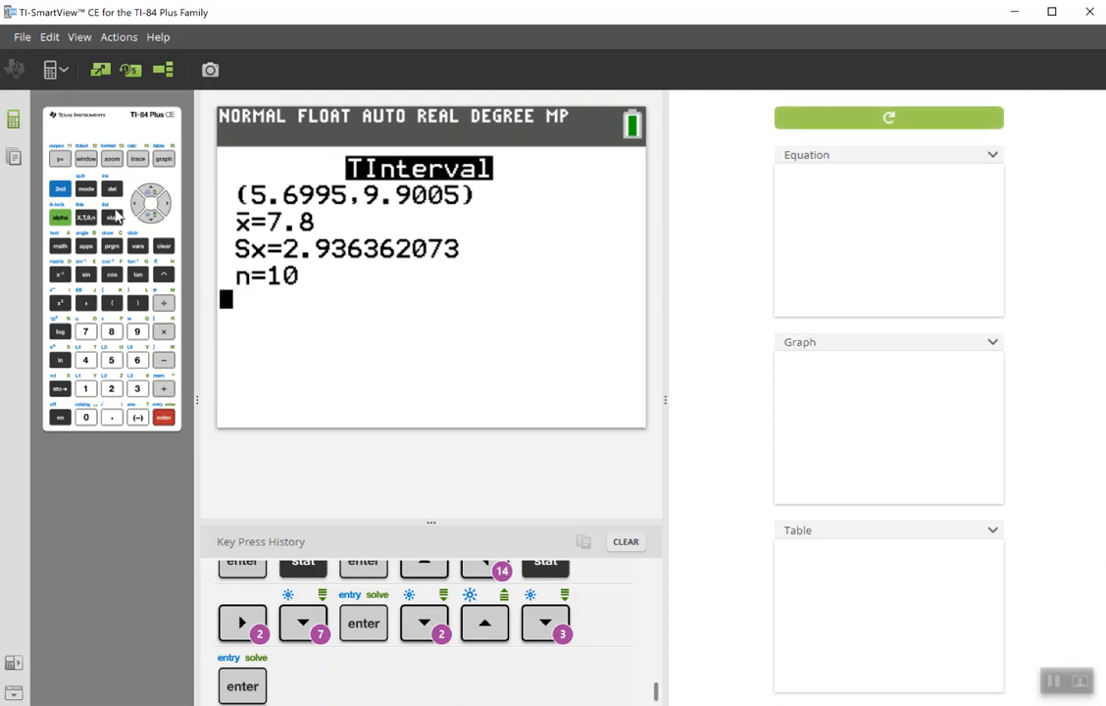
left_click(110, 217)
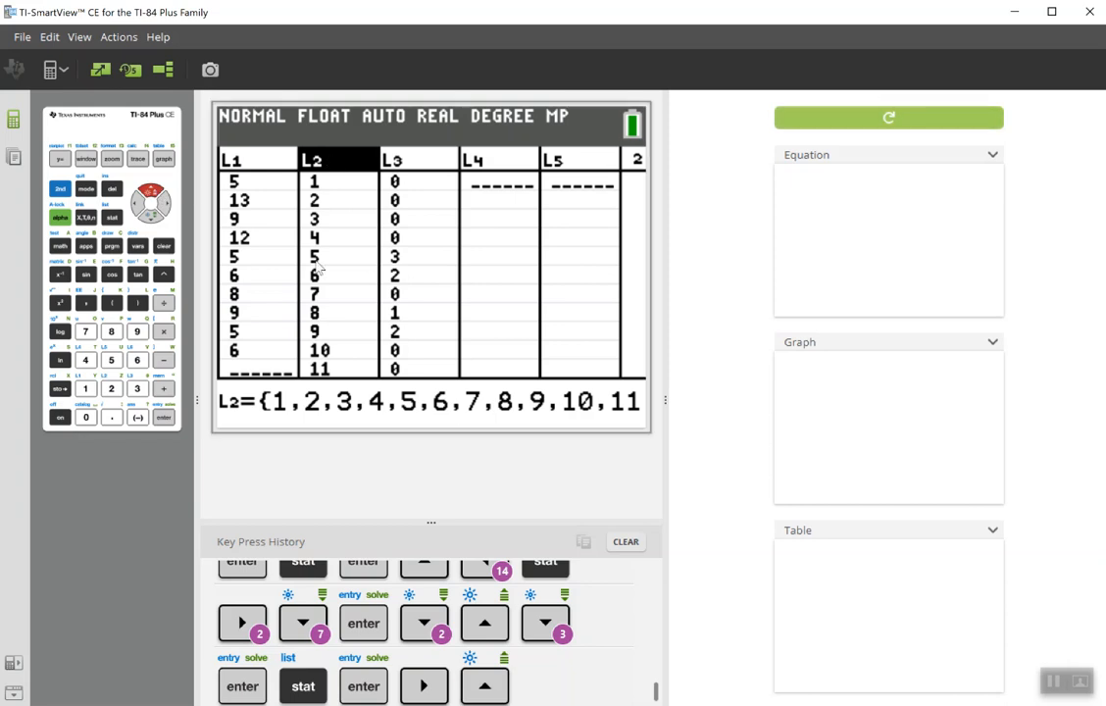
mouse_move(351, 188)
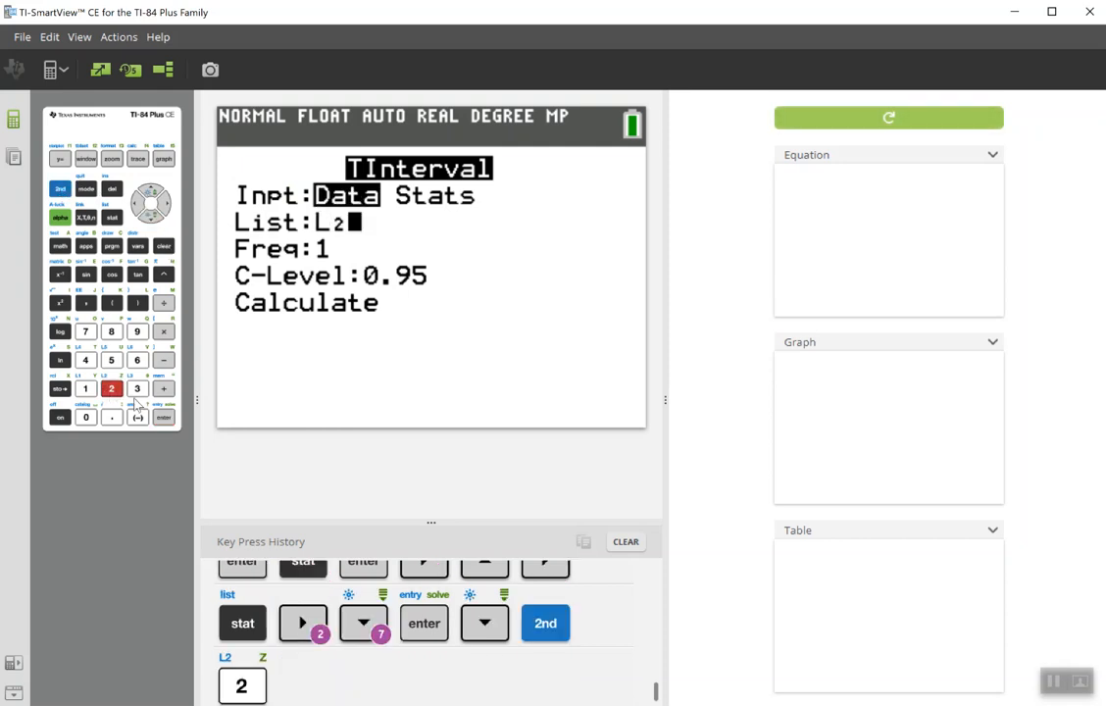
Run TInterval with List L2 and Freq L3, reproducing (5.6995, 9.9005).
left_click(164, 419)
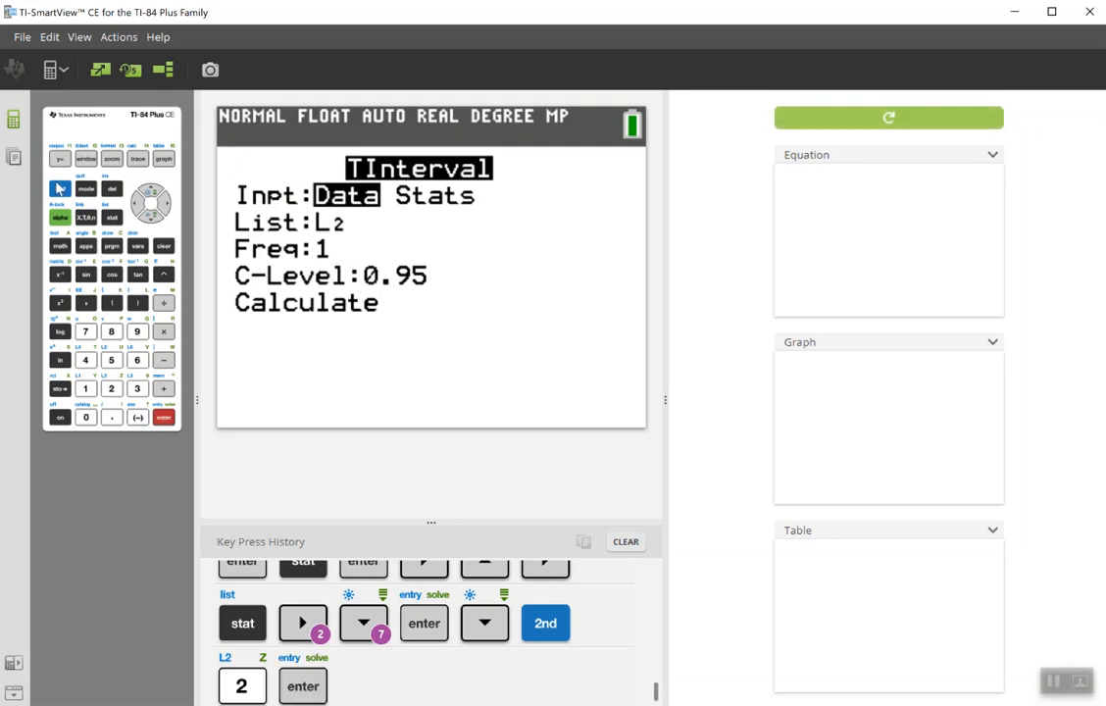
left_click(136, 386)
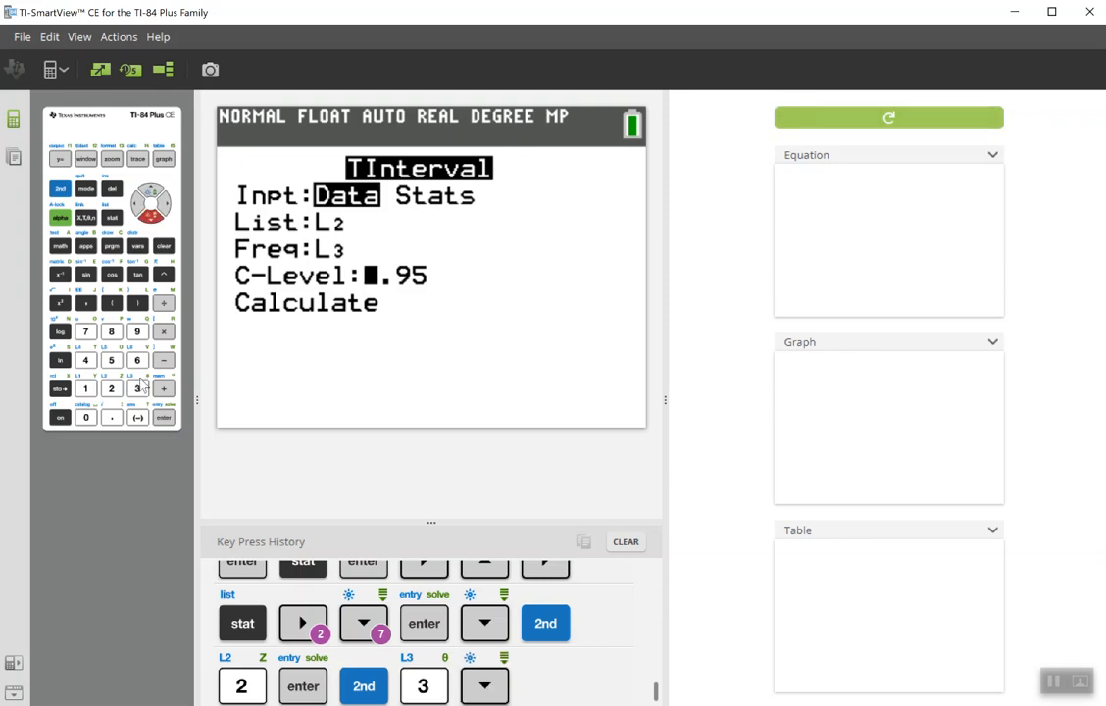
left_click(167, 418)
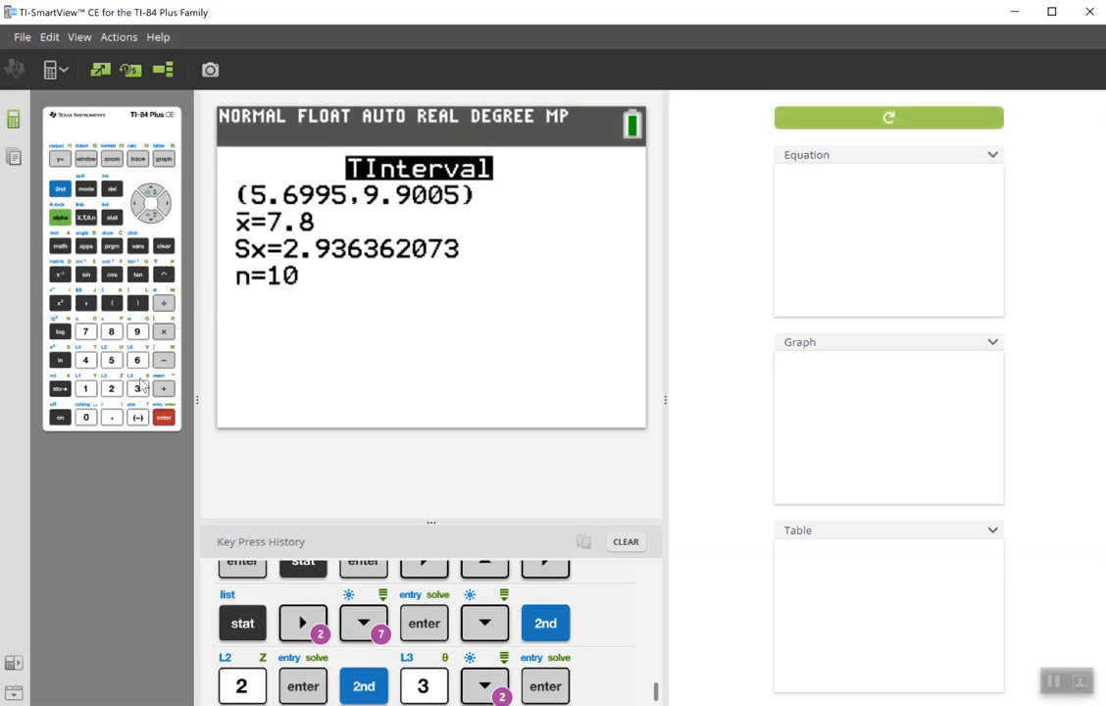
key("enter")
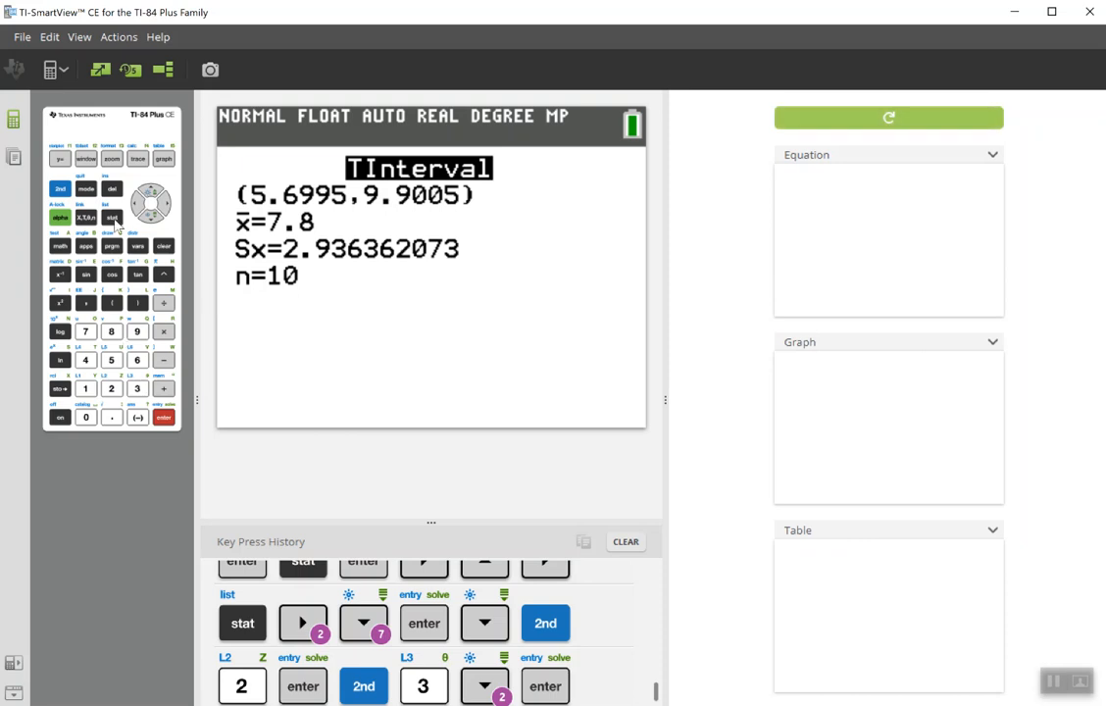
left_click(112, 219)
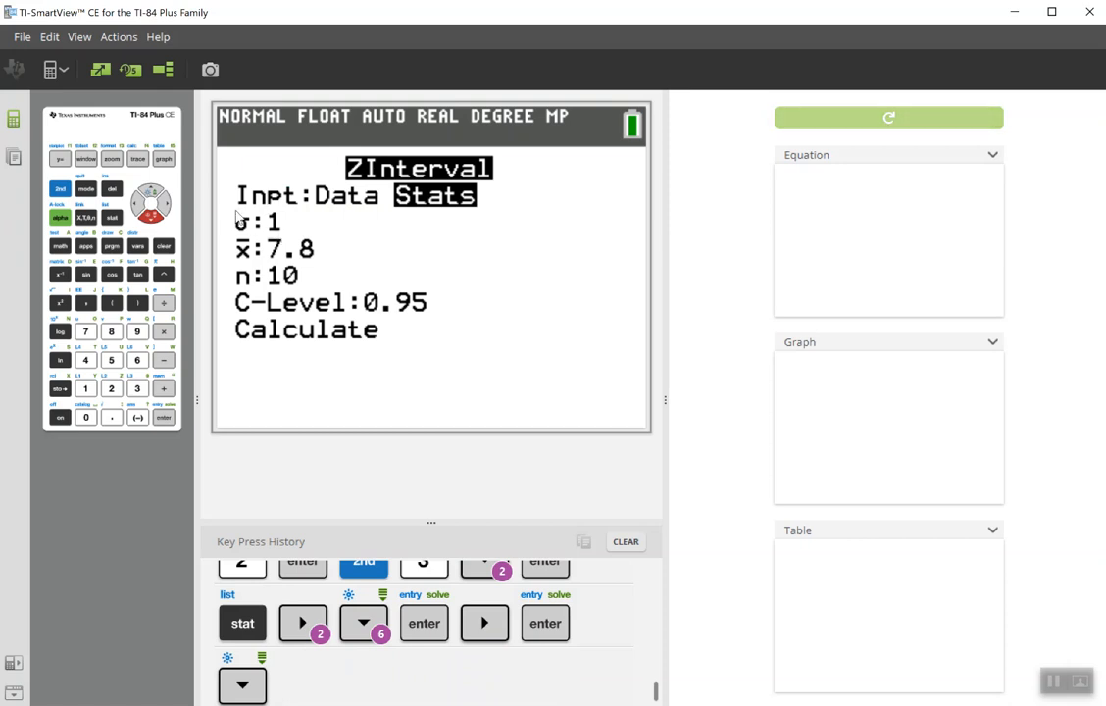
mouse_move(251, 224)
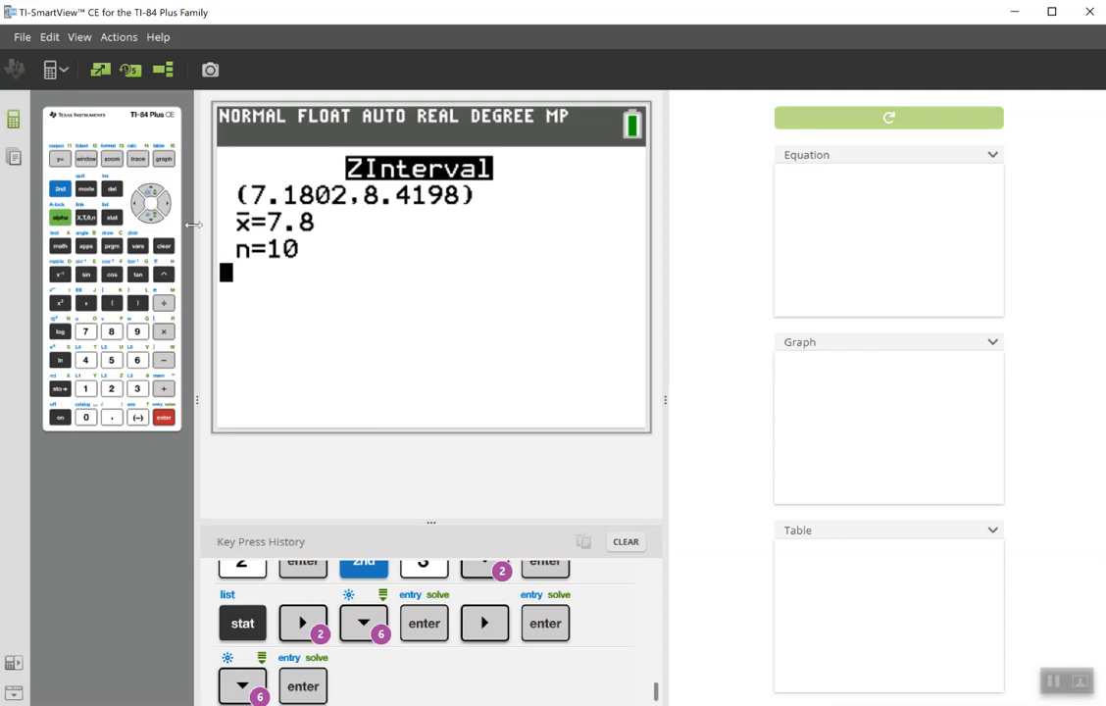
Run a Data ZInterval on L1 with σ 1, getting (7.1802, 8.4198), Sx 2.936, n 10.
left_click(242, 622)
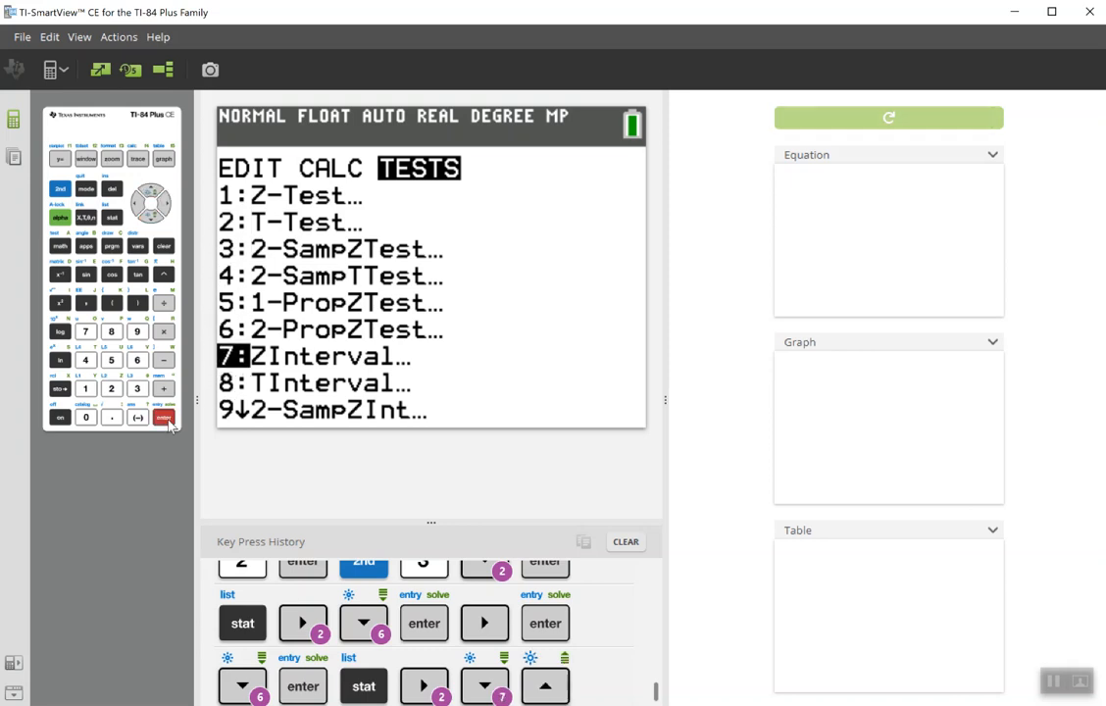
left_click(162, 420)
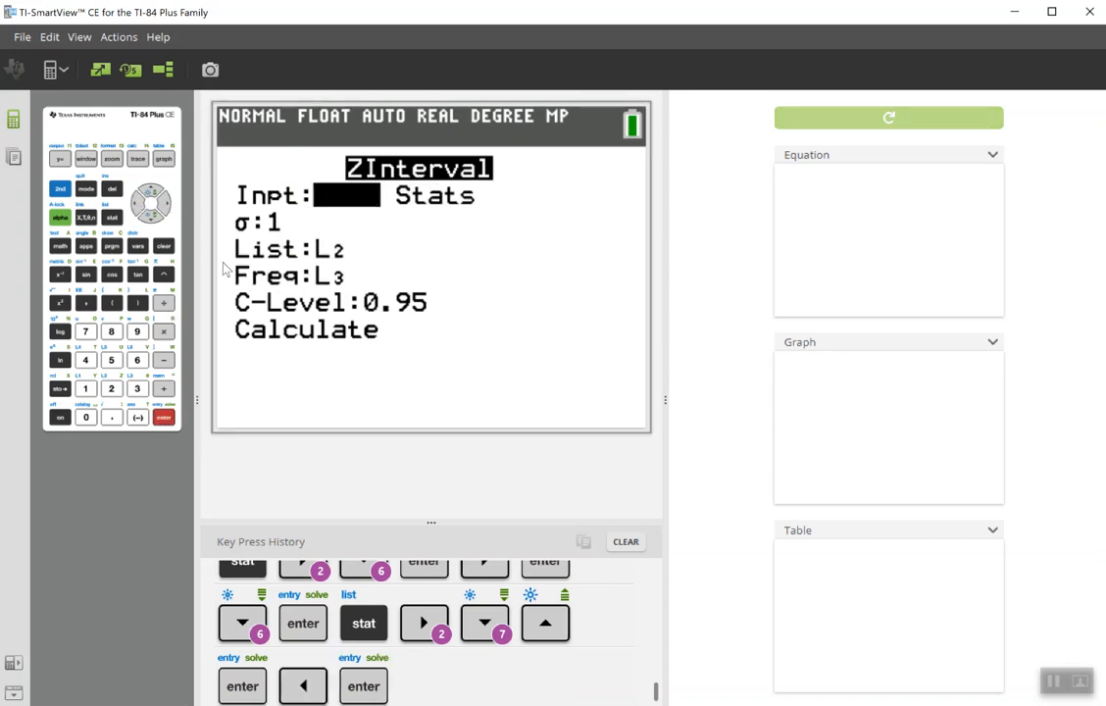
left_click(139, 214)
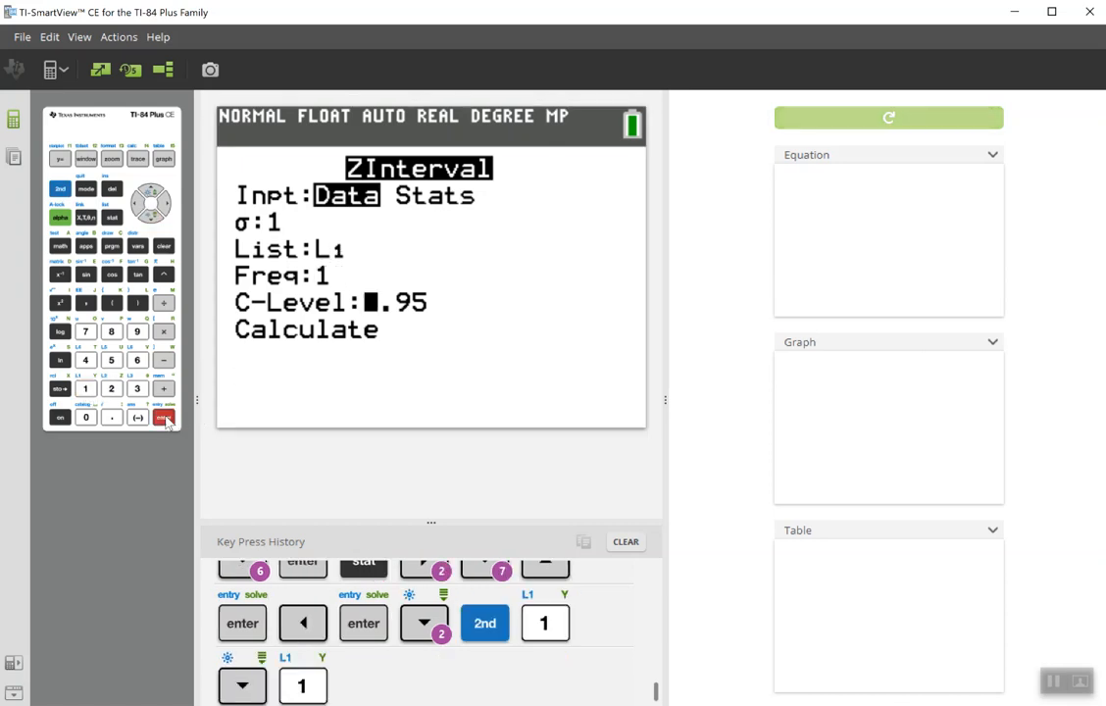
left_click(164, 418)
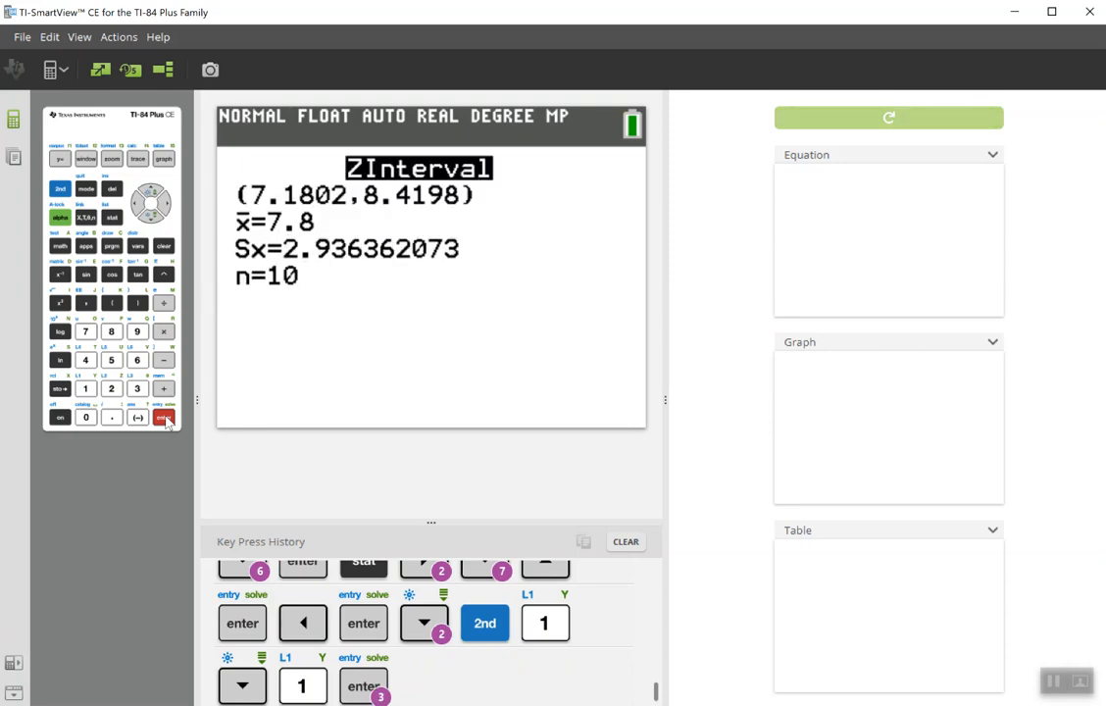